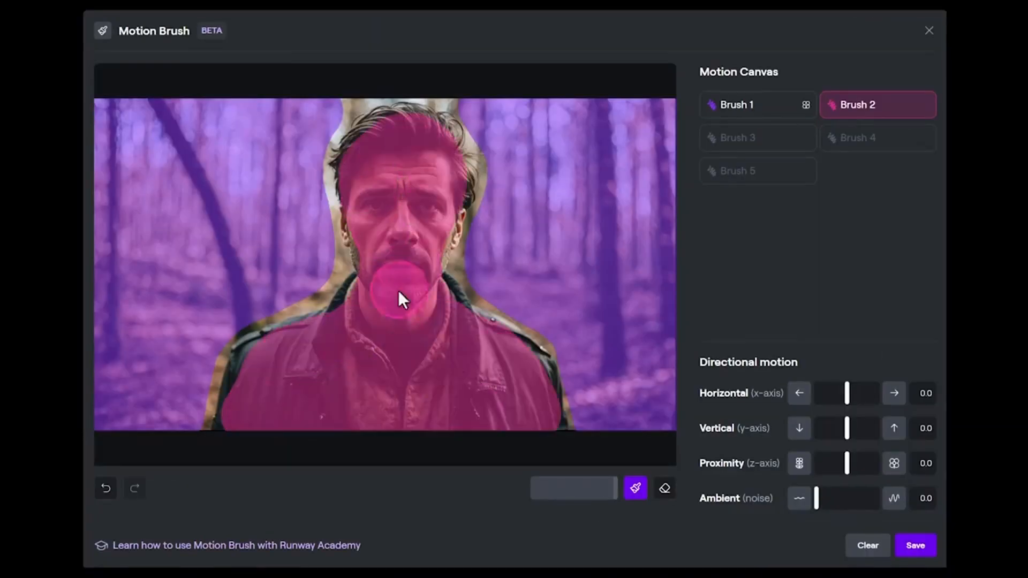
Leave the portrait and open Motion Brush on the uploaded sunrise-clouds image.
{"action": "left_click", "coordinate": [929, 30]}
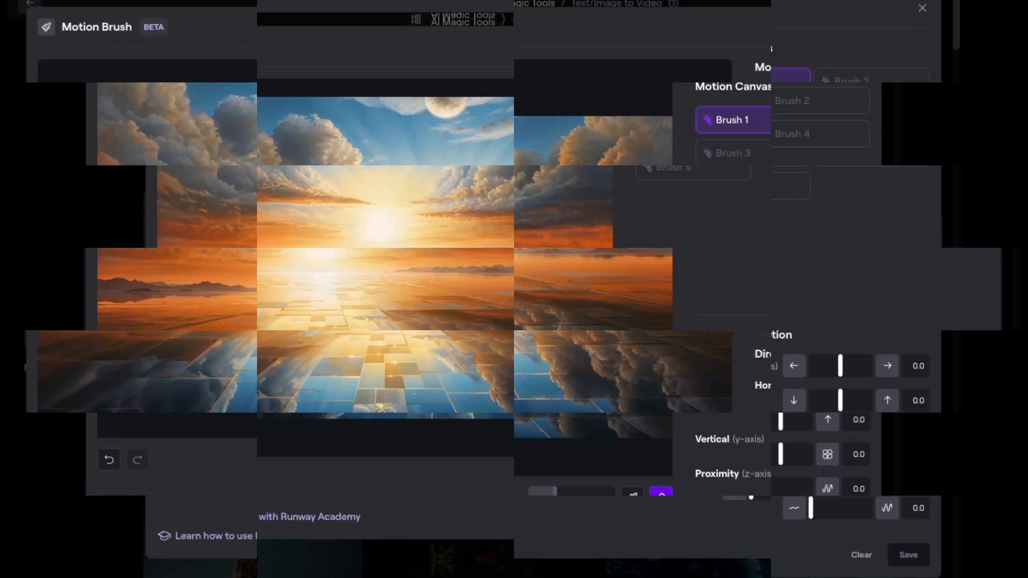
Paint Brushes 1–4 on the right clouds, left clouds, reflective tiles and sun rays.
{"action": "left_click", "coordinate": [483, 194]}
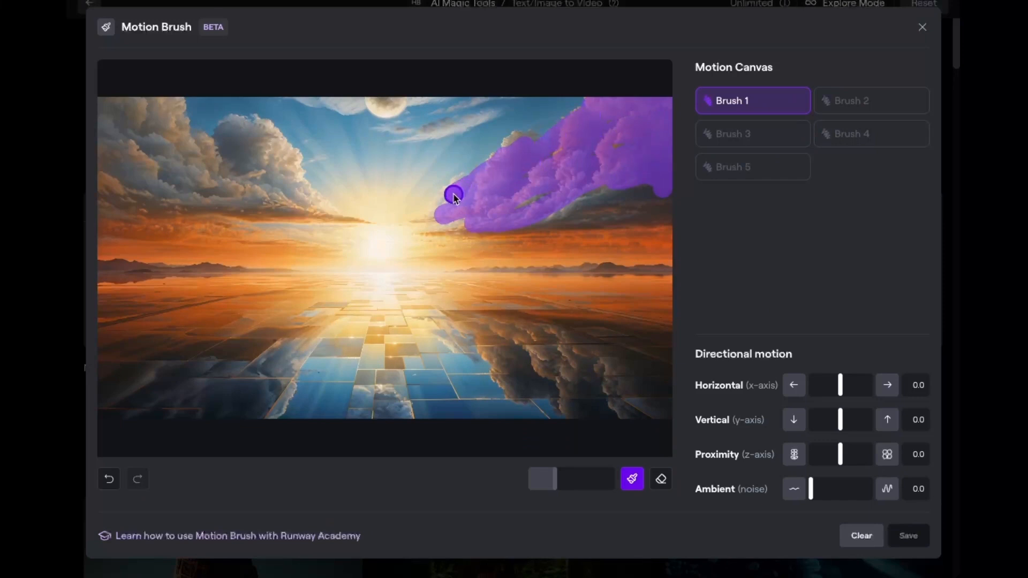
{"action": "left_click", "coordinate": [871, 100]}
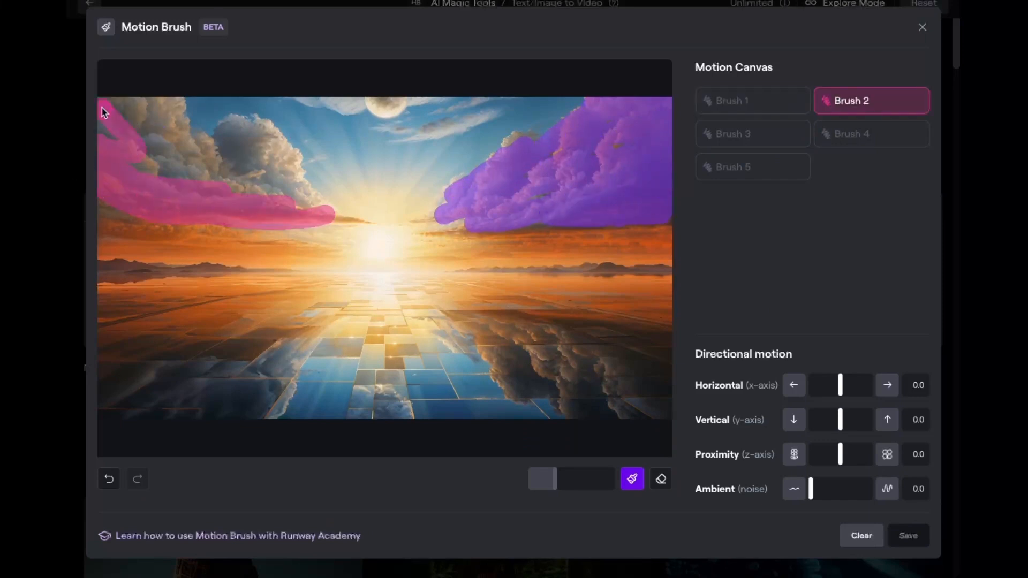
{"action": "left_click_drag", "start_coordinate": [105, 111], "coordinate": [256, 128]}
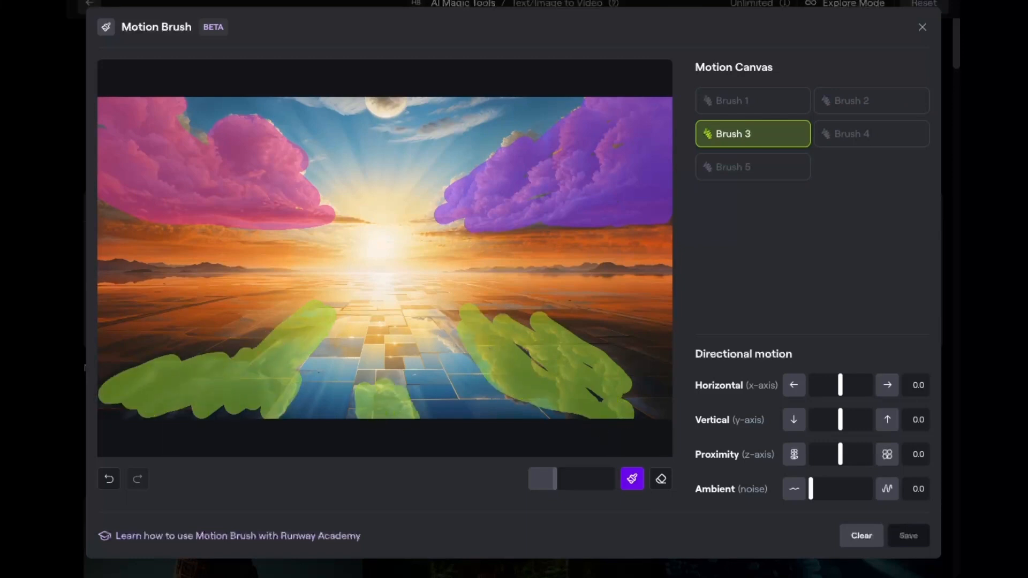
{"action": "left_click", "coordinate": [871, 134]}
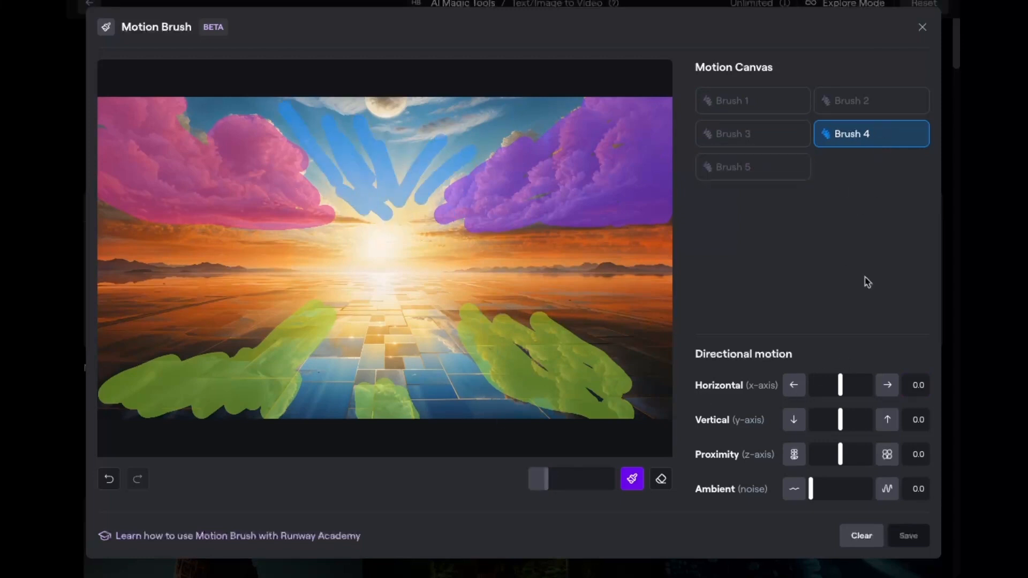
{"action": "left_click", "coordinate": [752, 134]}
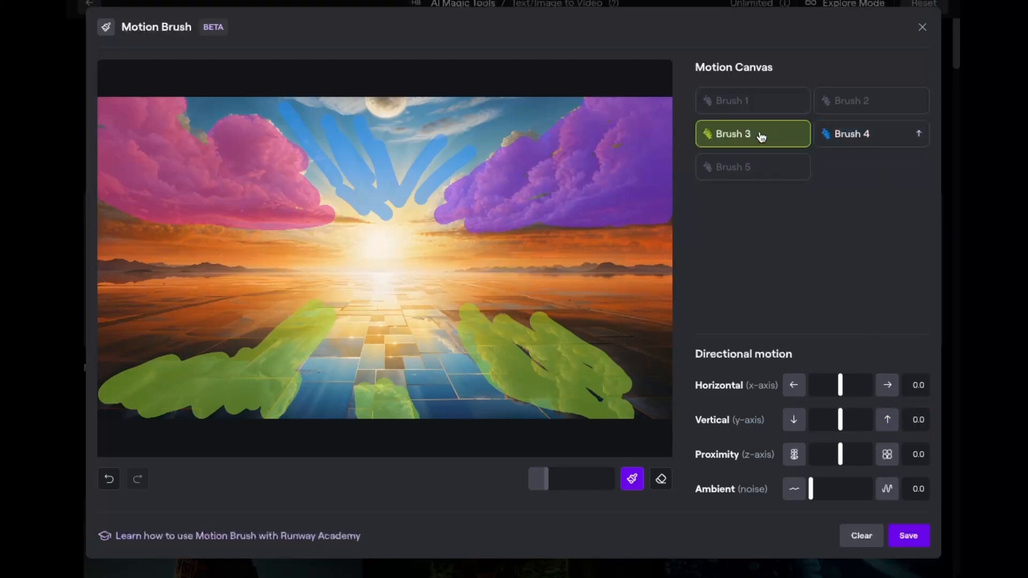
Give each brush its own directional motion and ambient noise, and save.
{"action": "left_click", "coordinate": [871, 100]}
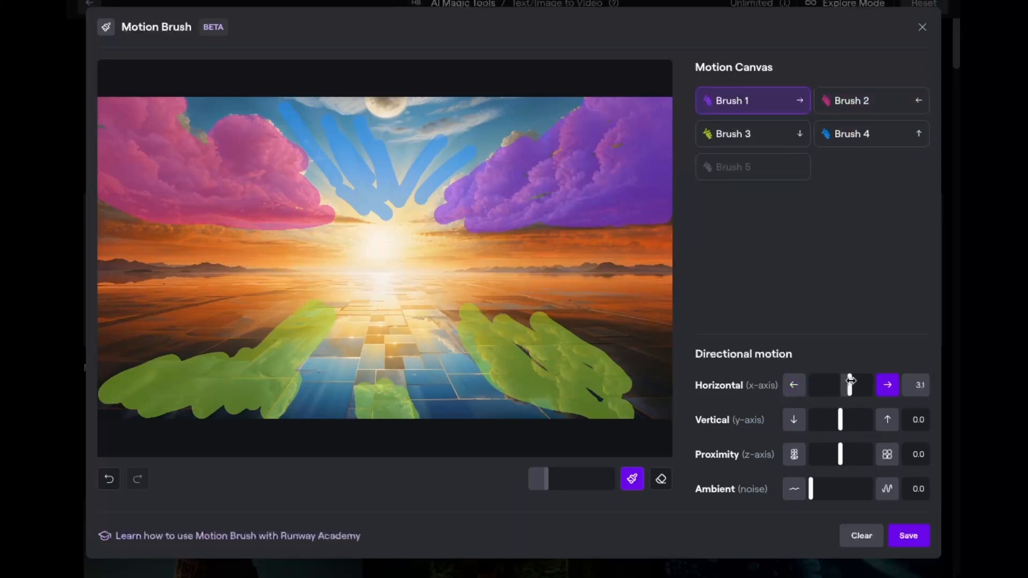
{"action": "left_click", "coordinate": [871, 100]}
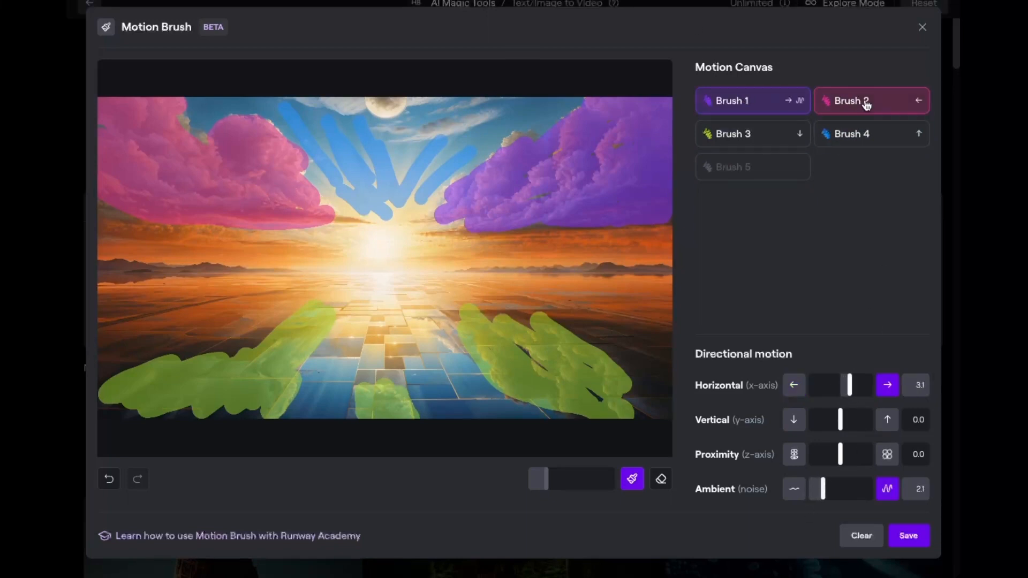
{"action": "left_click", "coordinate": [752, 134]}
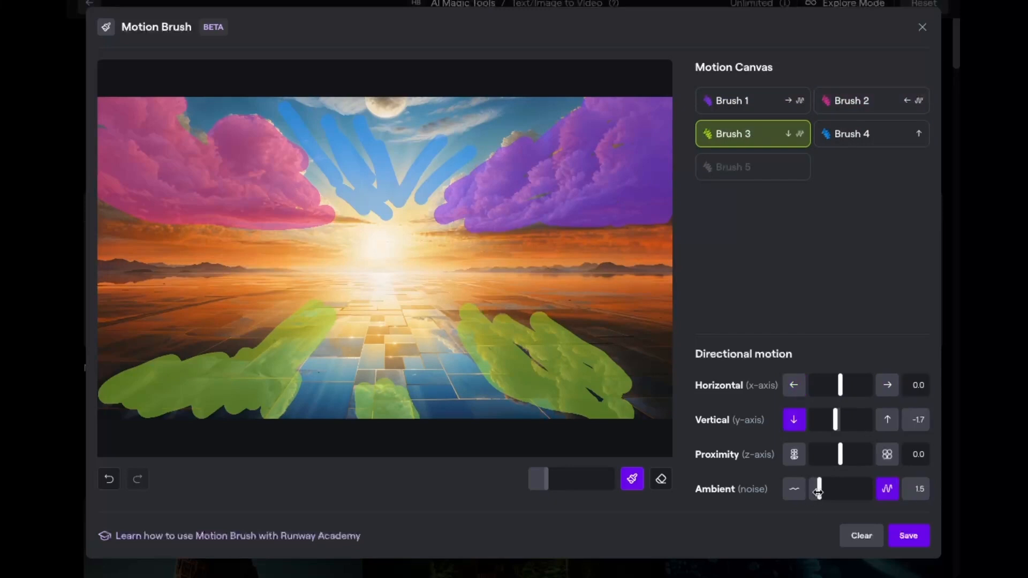
{"action": "left_click", "coordinate": [922, 27]}
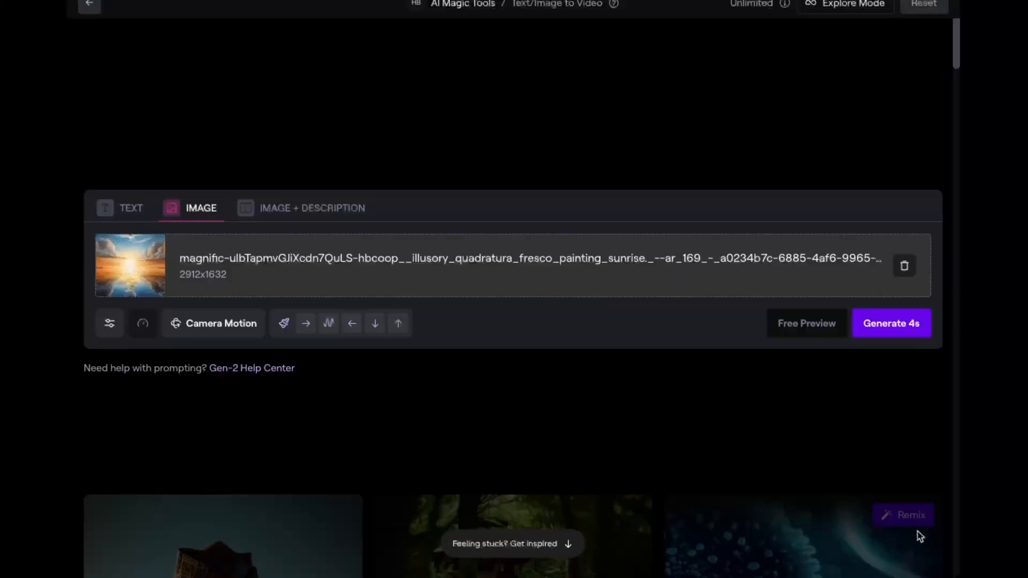
Add a slight -0.4 camera pan and save it.
{"action": "left_click", "coordinate": [221, 323]}
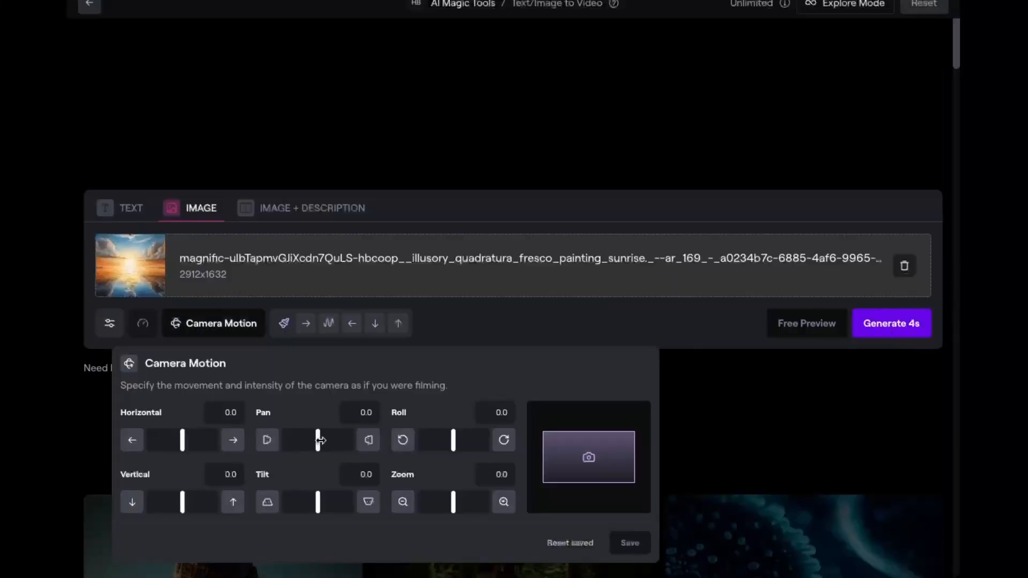
{"action": "left_click", "coordinate": [267, 440]}
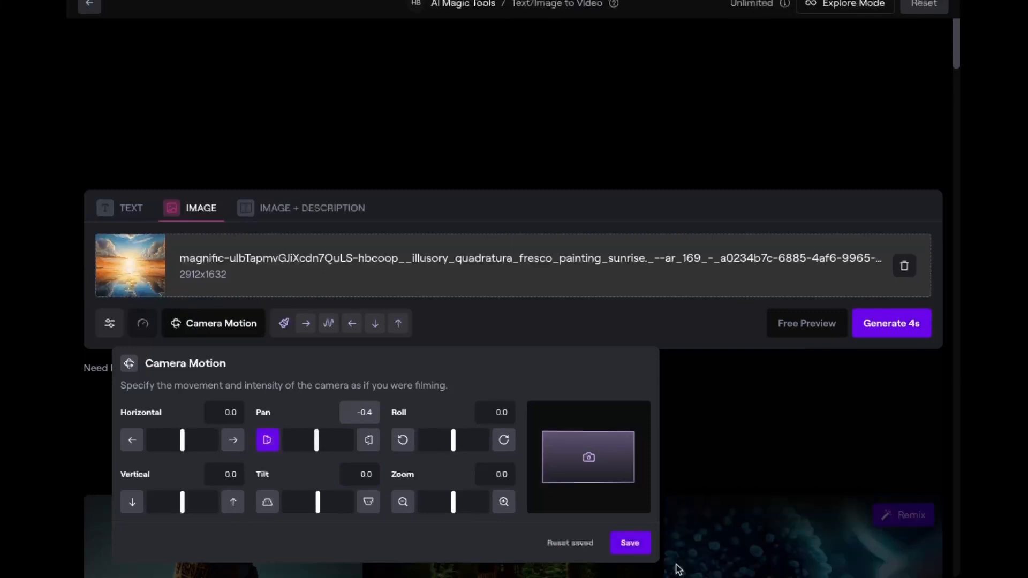
{"action": "left_click", "coordinate": [891, 322]}
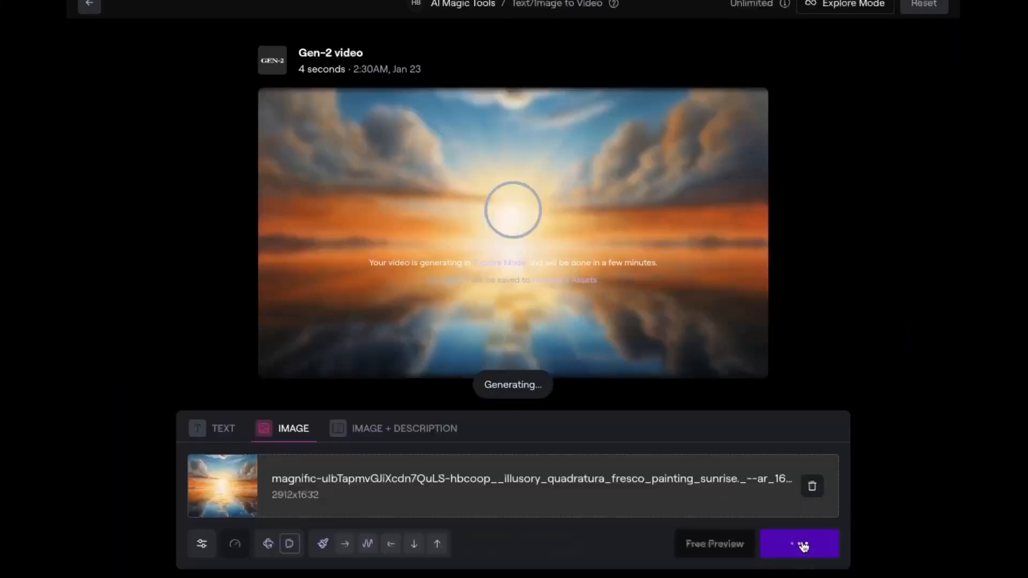
Generate and play the 4-second sunrise clips, then open Extend Video for the second.
{"action": "left_click", "coordinate": [800, 543]}
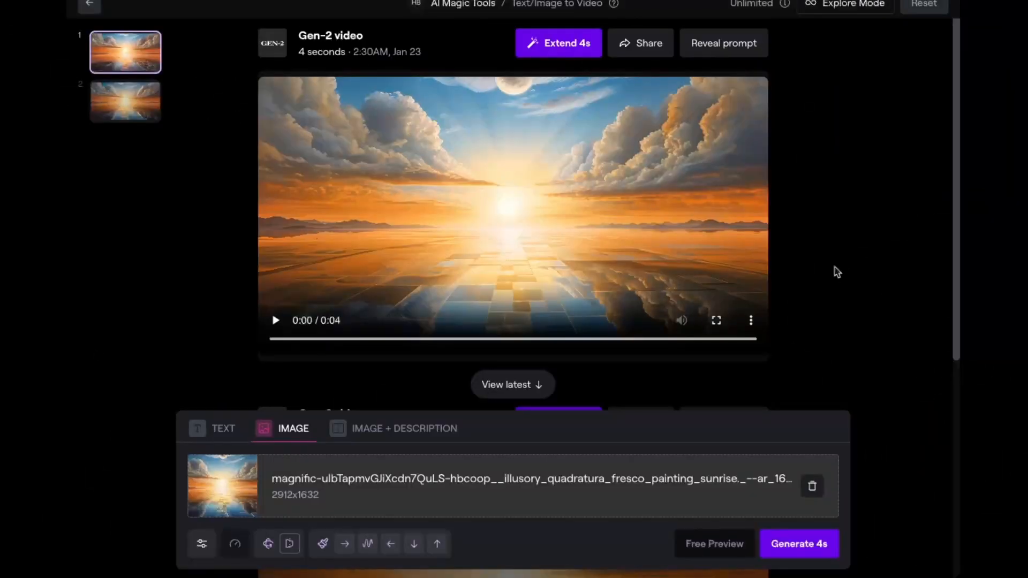
{"action": "mouse_move", "coordinate": [275, 321]}
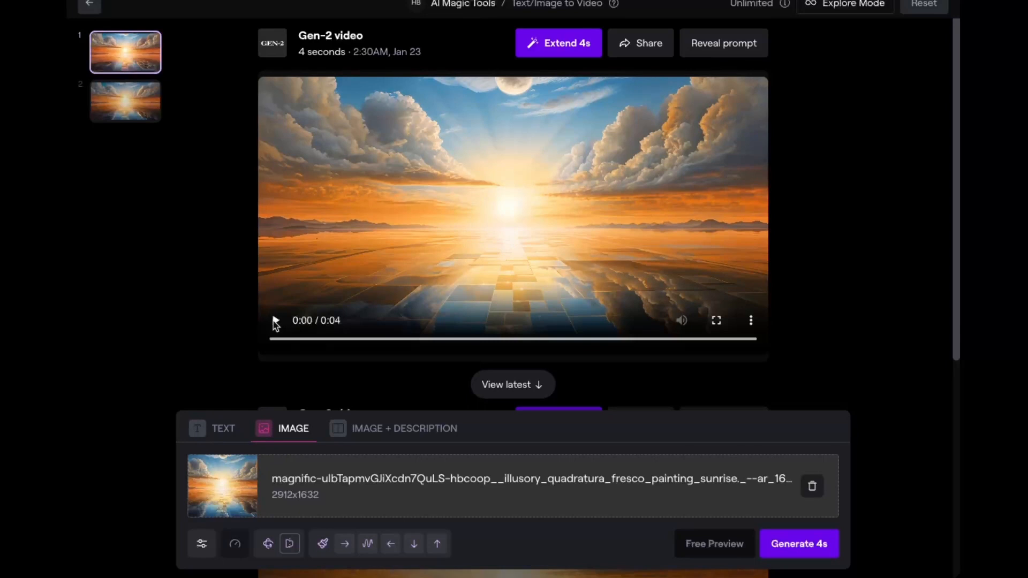
{"action": "left_click", "coordinate": [275, 320]}
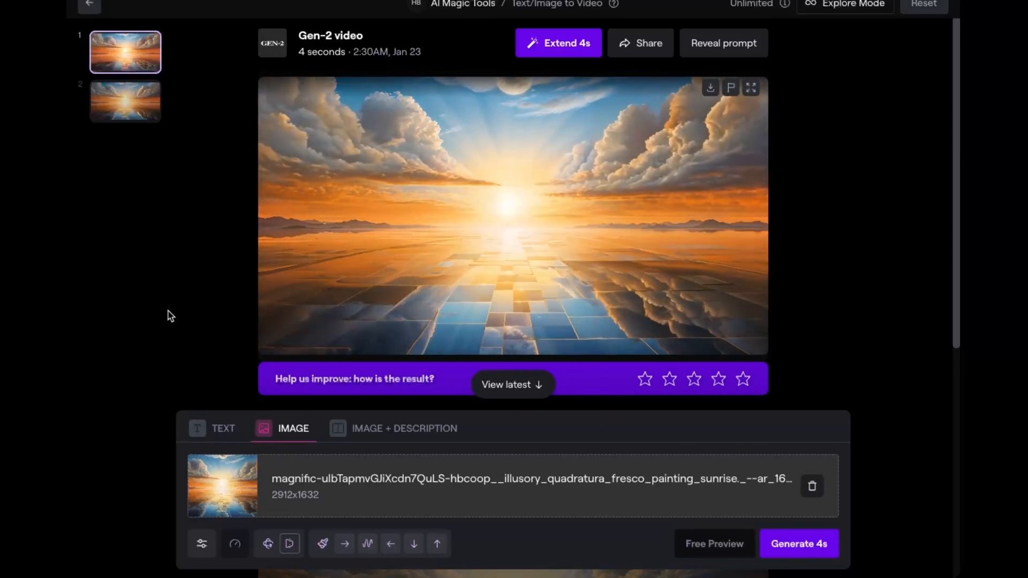
{"action": "left_click", "coordinate": [125, 101]}
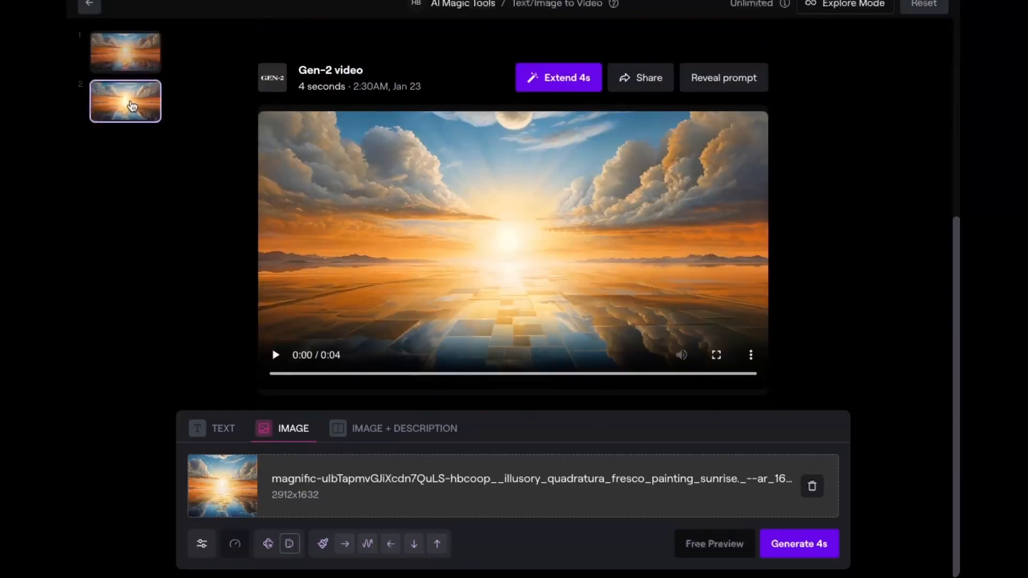
{"action": "left_click", "coordinate": [275, 354]}
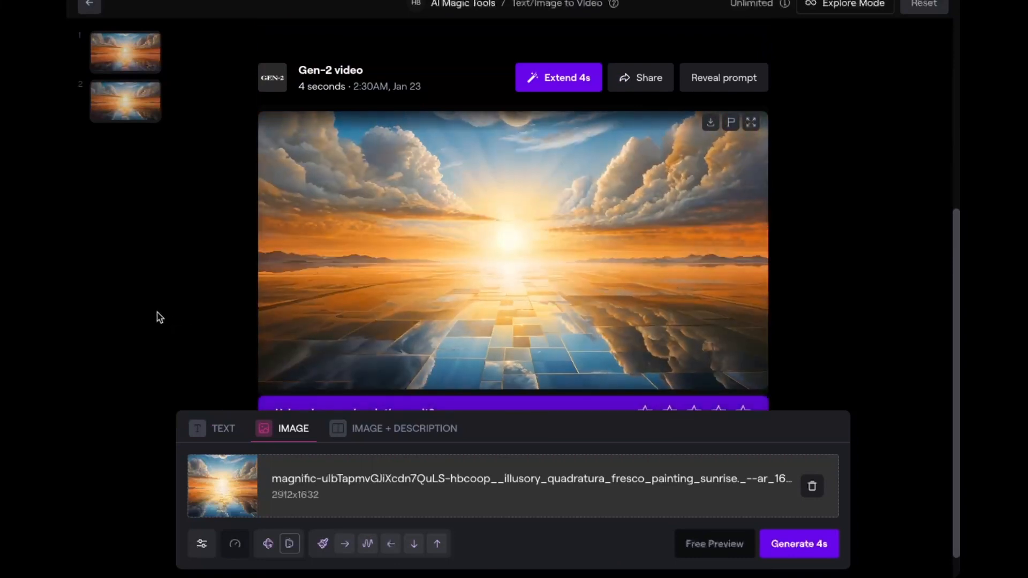
{"action": "left_click", "coordinate": [124, 52]}
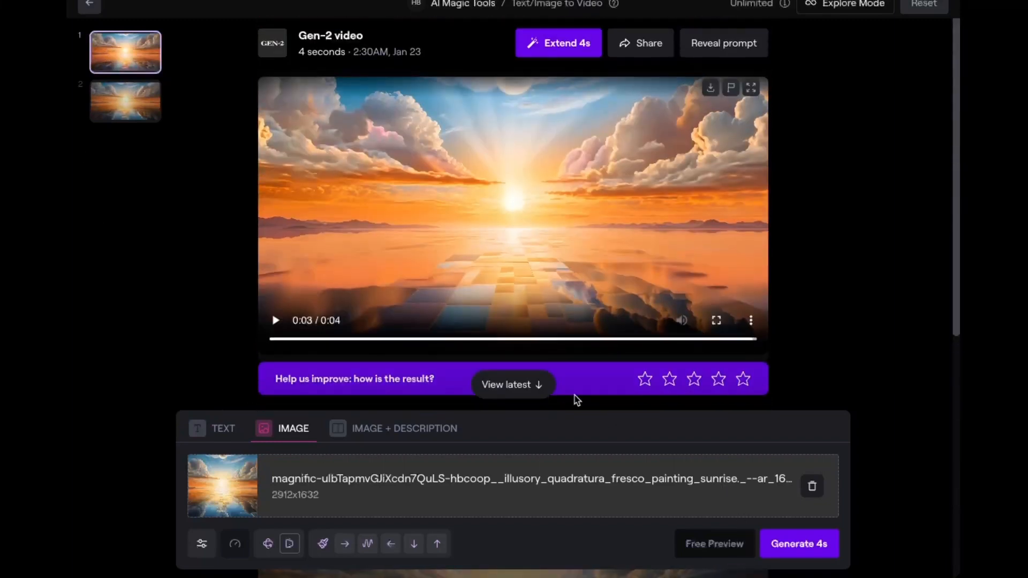
{"action": "left_click", "coordinate": [559, 43]}
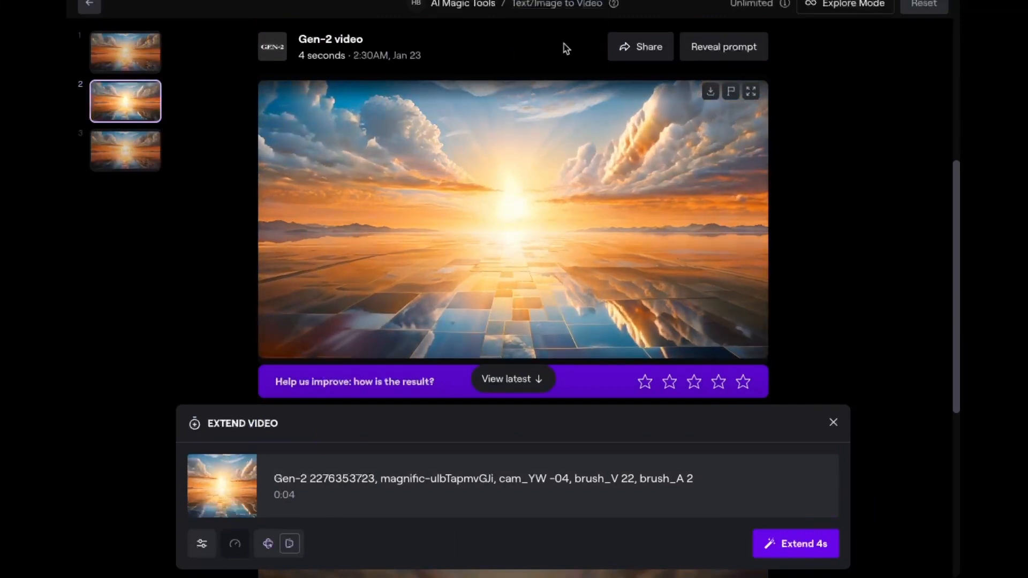
Extend the second sunrise clip by 4 seconds, then extend the 8-second result again.
{"action": "left_click", "coordinate": [797, 544]}
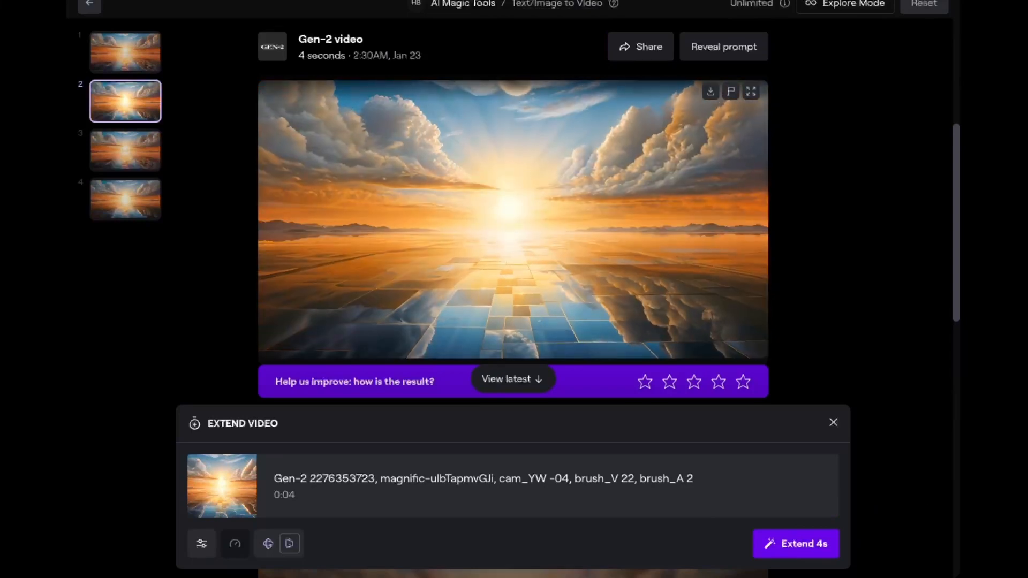
{"action": "left_click", "coordinate": [796, 544]}
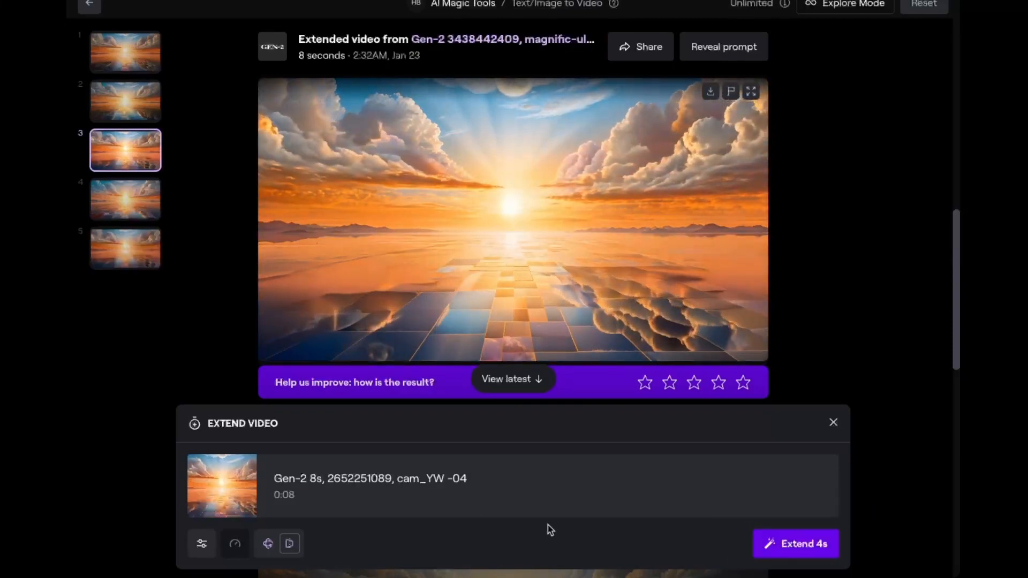
{"action": "left_click", "coordinate": [124, 198]}
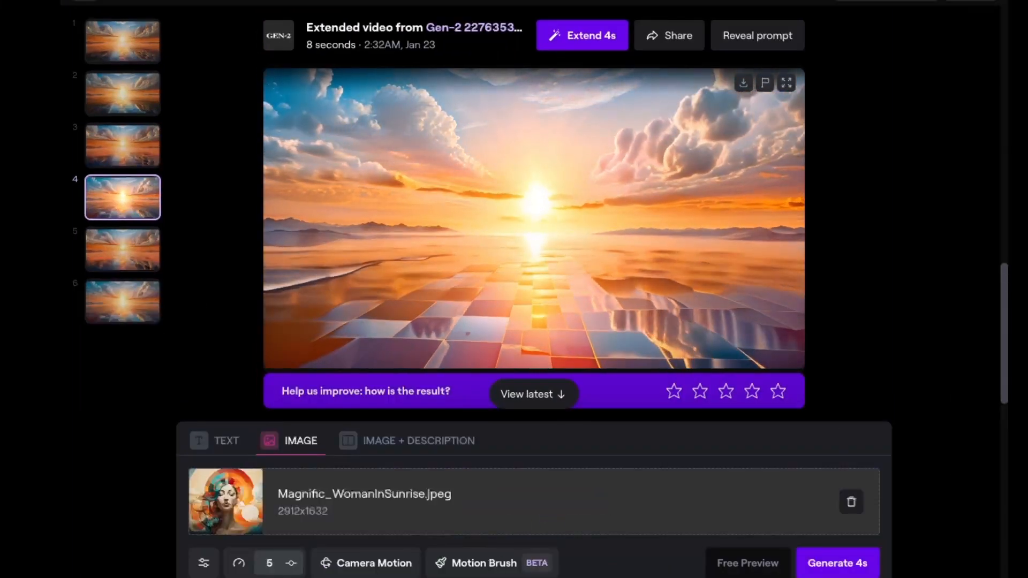
Paint clouds with Brush 1 (Horizontal 1.4) and Brush 2 (Horizontal -3.2), then start Brush 3.
{"action": "left_click", "coordinate": [483, 563]}
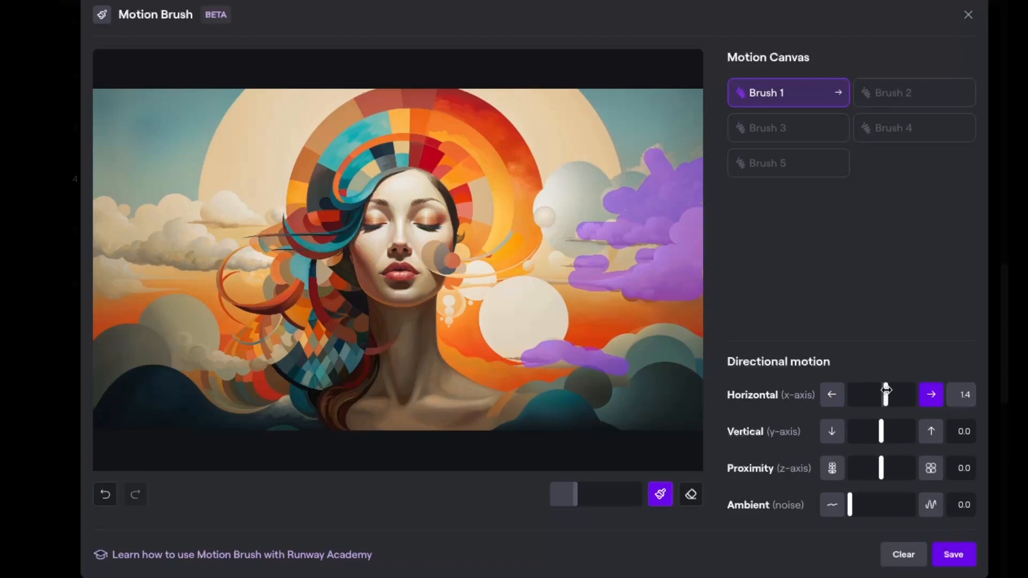
{"action": "left_click", "coordinate": [914, 92]}
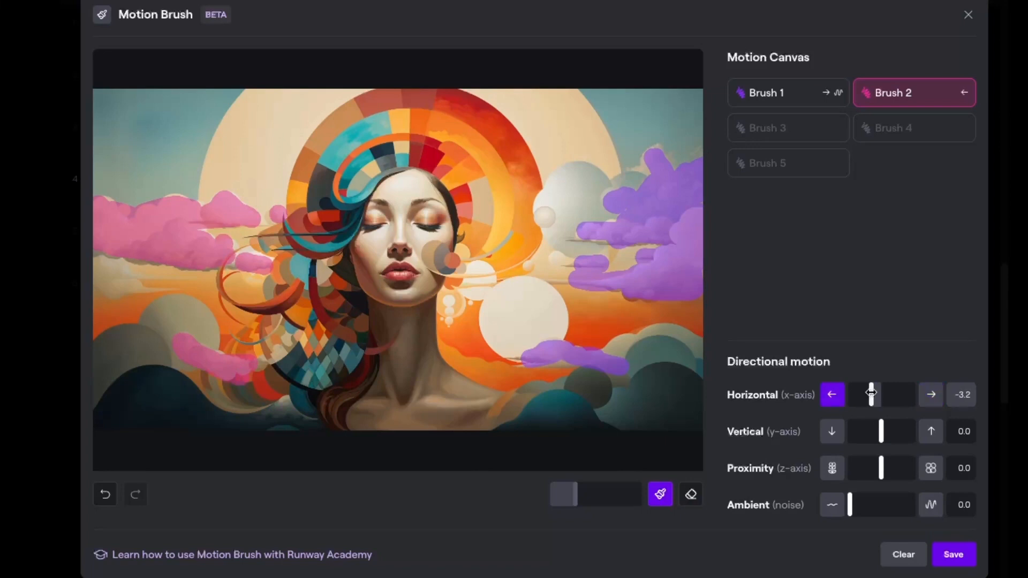
{"action": "left_click", "coordinate": [788, 128]}
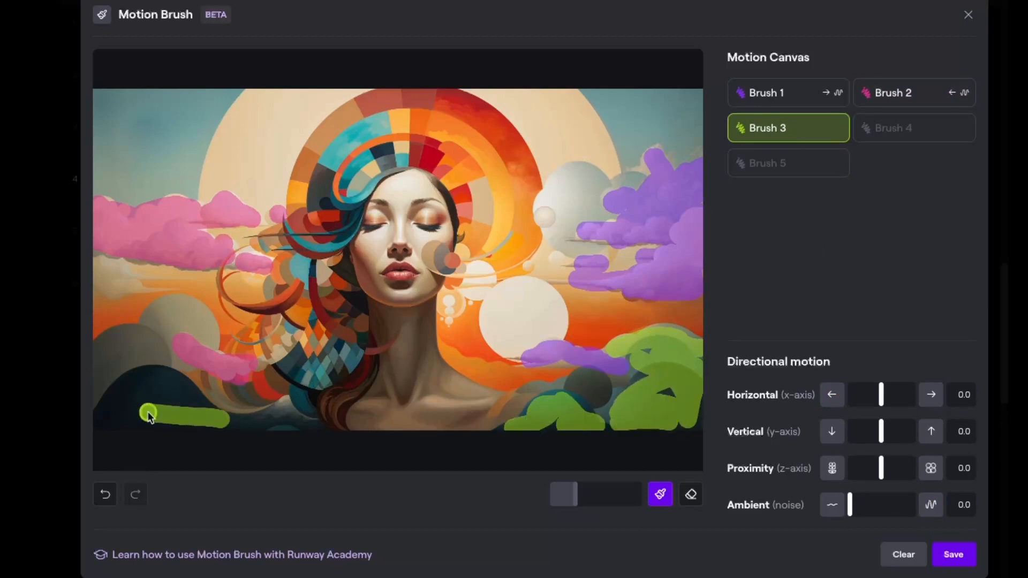
Set hill brushes to Horizontal 2.9 and -2.8, the halo brush to Ambient 4.3, and save.
{"action": "left_click", "coordinate": [690, 494]}
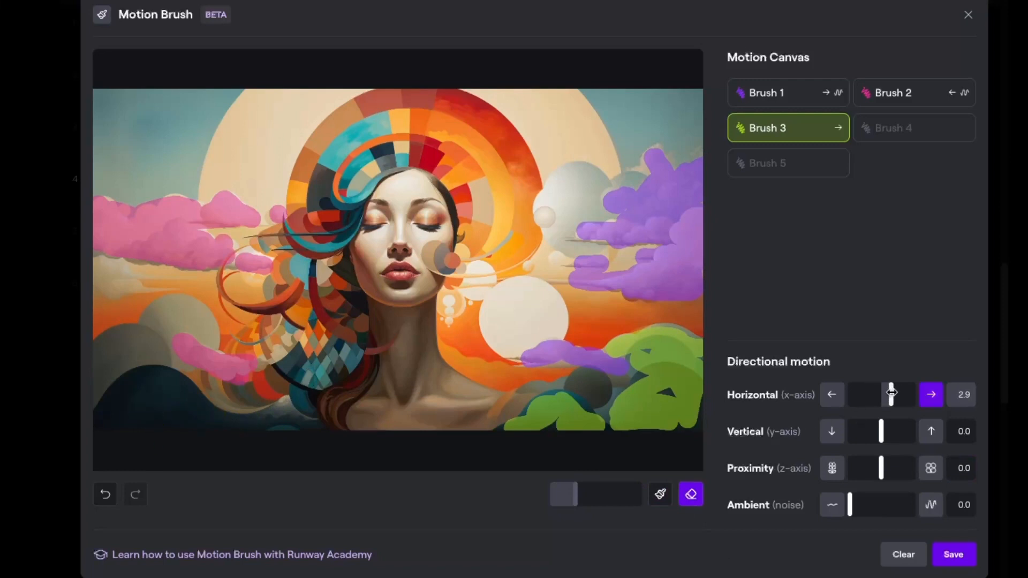
{"action": "left_click", "coordinate": [914, 128]}
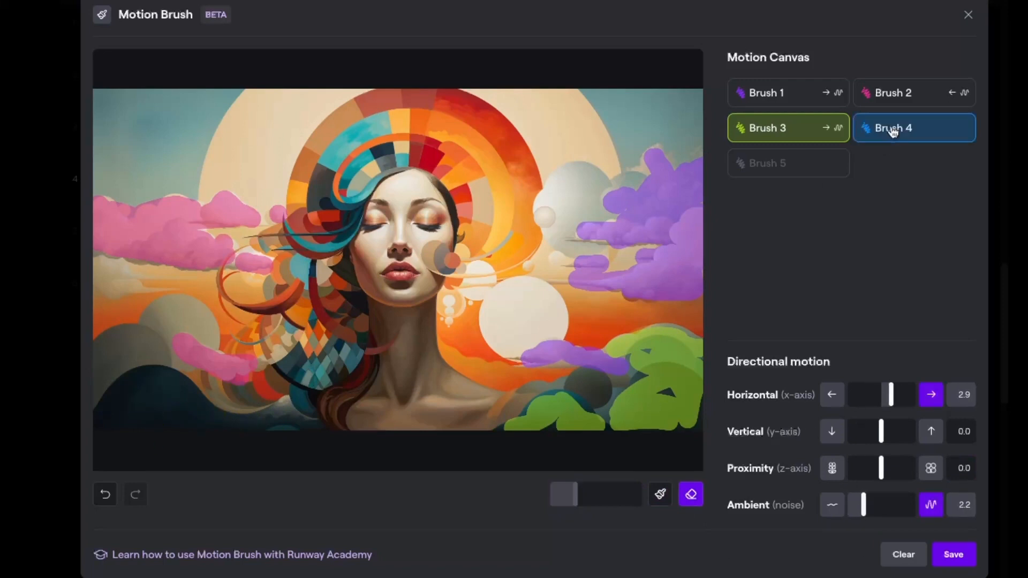
{"action": "left_click", "coordinate": [914, 128]}
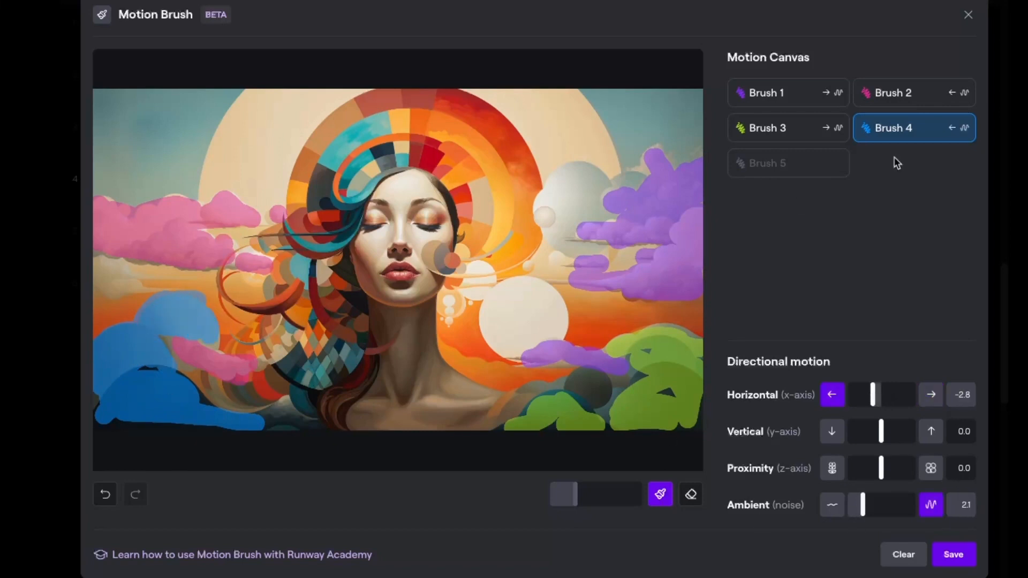
{"action": "left_click", "coordinate": [788, 163]}
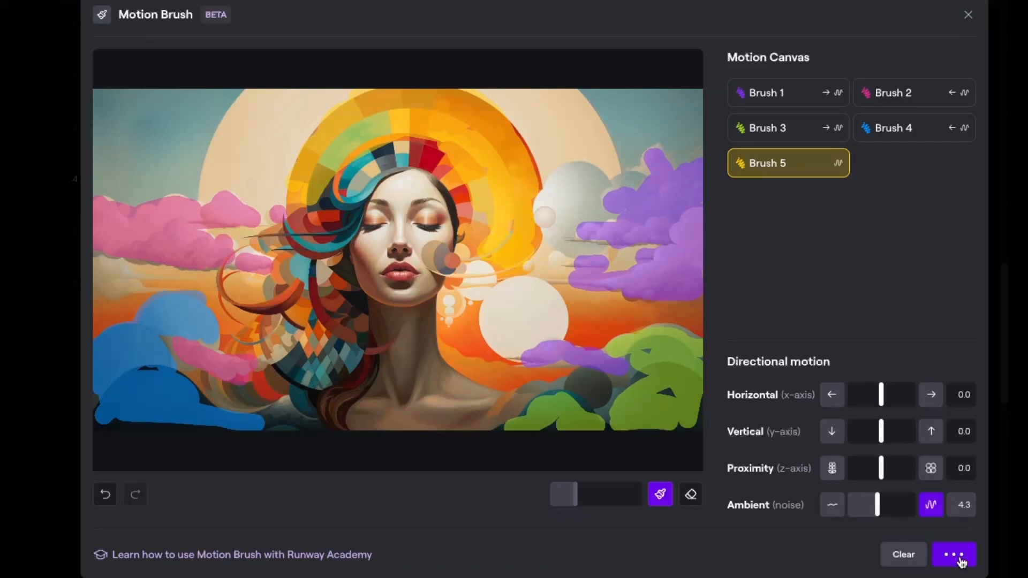
{"action": "left_click", "coordinate": [955, 555]}
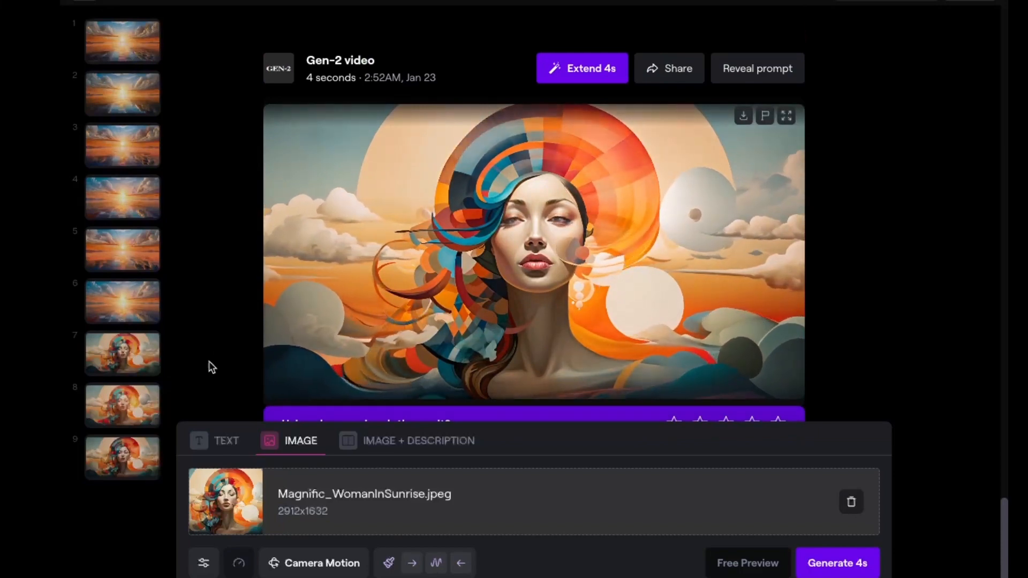
Select the first woman portrait clip and bring up its Extend 4s options.
{"action": "left_click", "coordinate": [122, 353]}
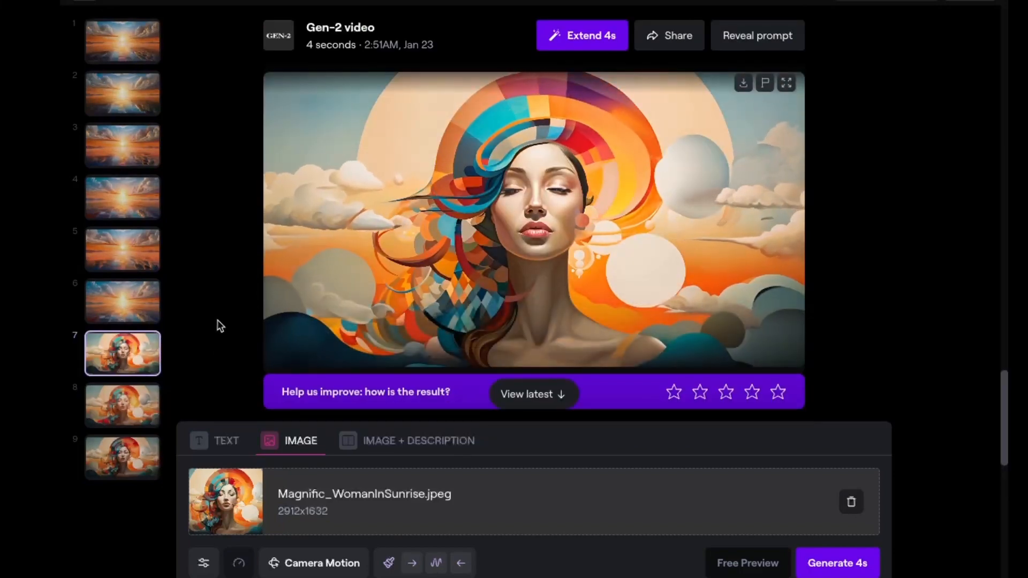
{"action": "left_click", "coordinate": [581, 35]}
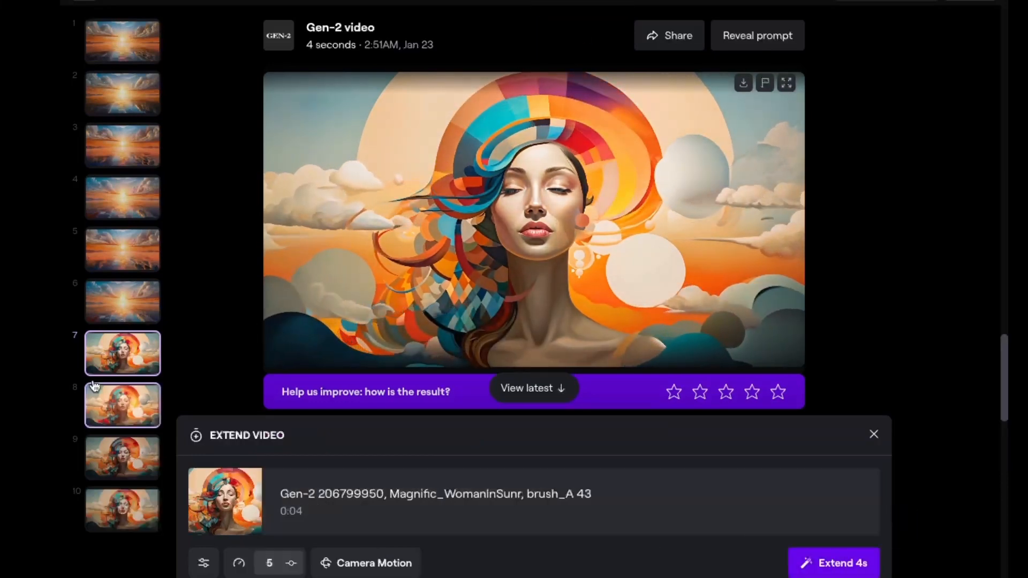
Extend the first portrait clip by 4 seconds, then open extend options for the third.
{"action": "left_click", "coordinate": [122, 405]}
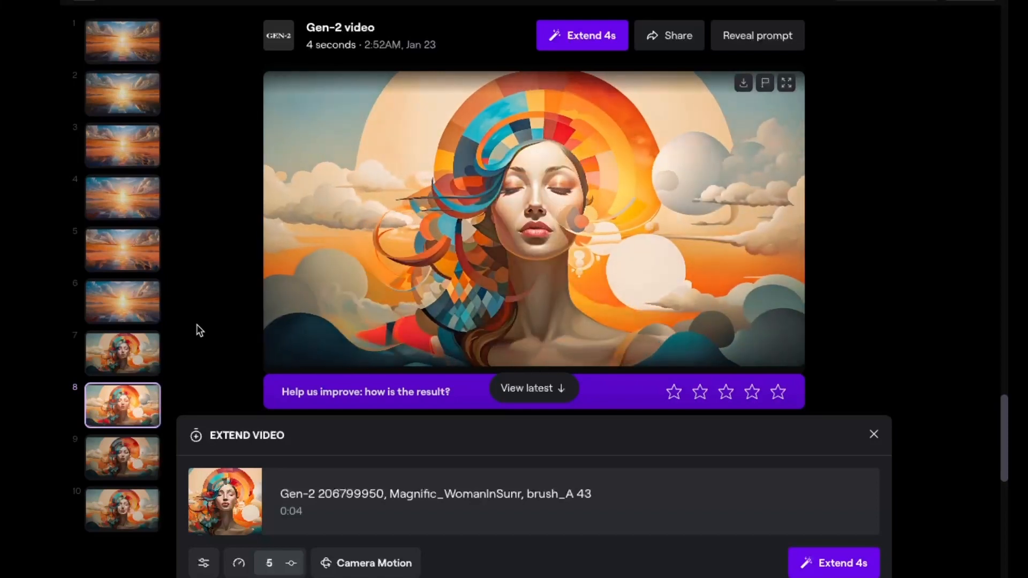
{"action": "left_click", "coordinate": [834, 562]}
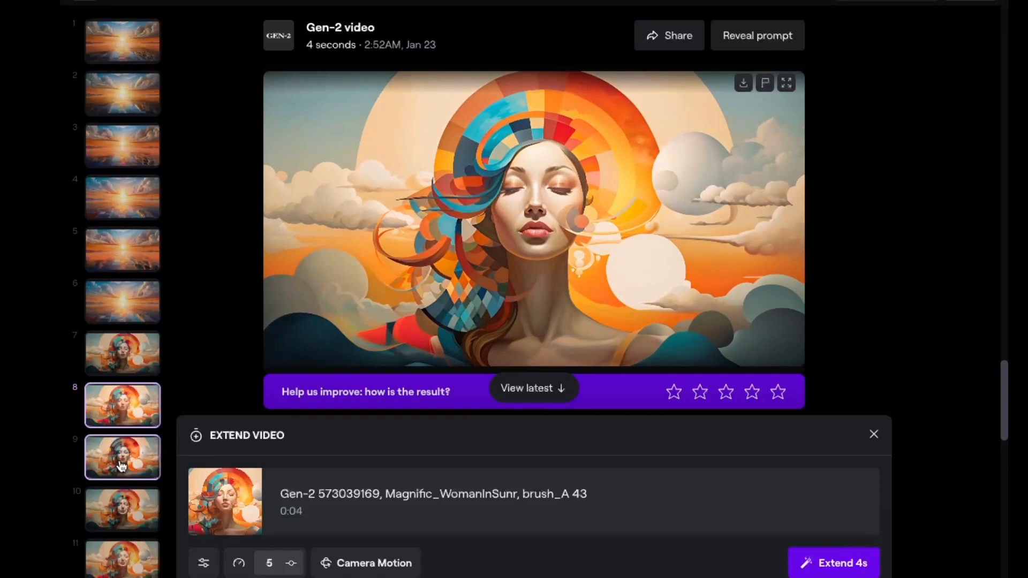
{"action": "left_click", "coordinate": [122, 457]}
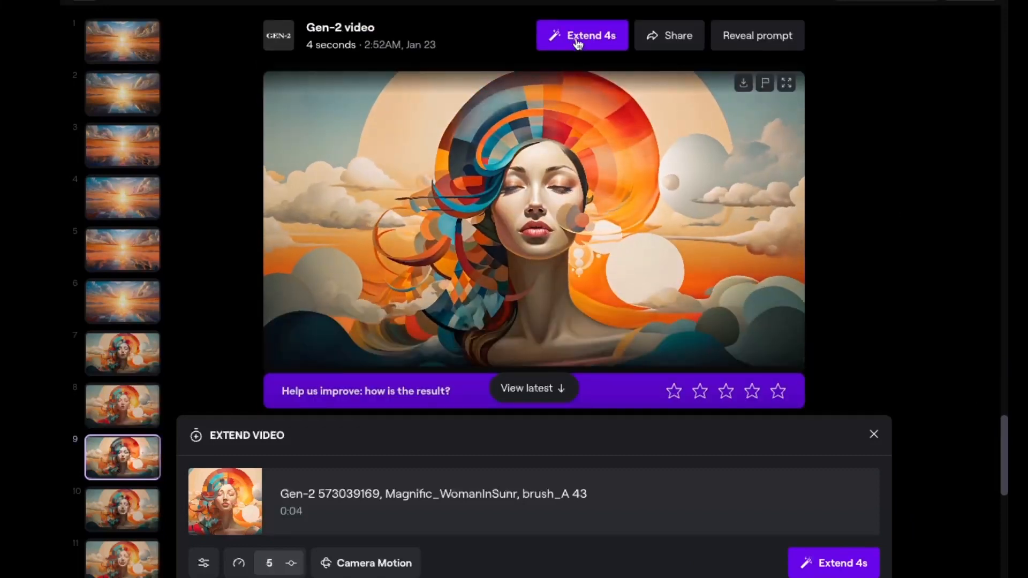
{"action": "left_click", "coordinate": [834, 563]}
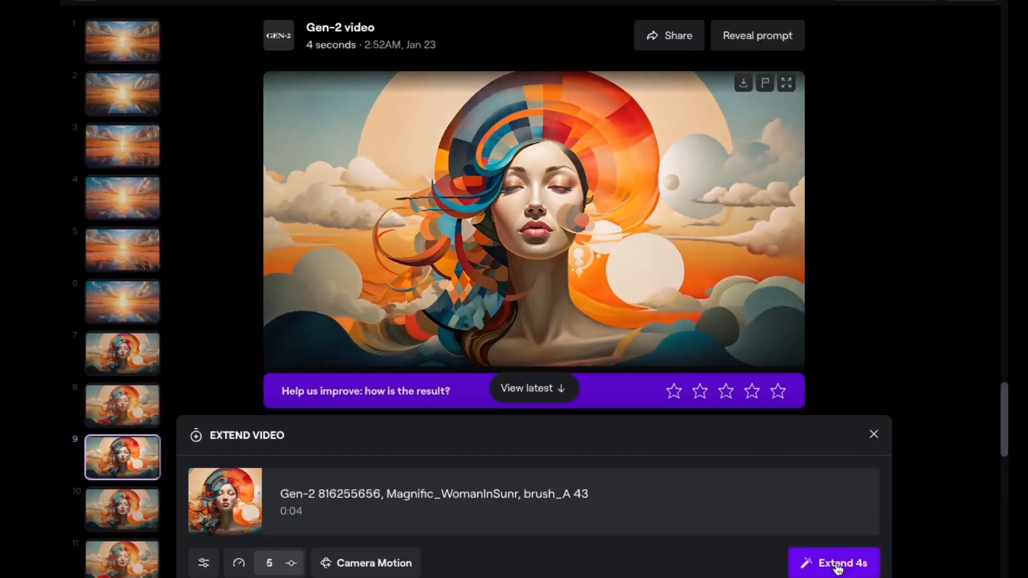